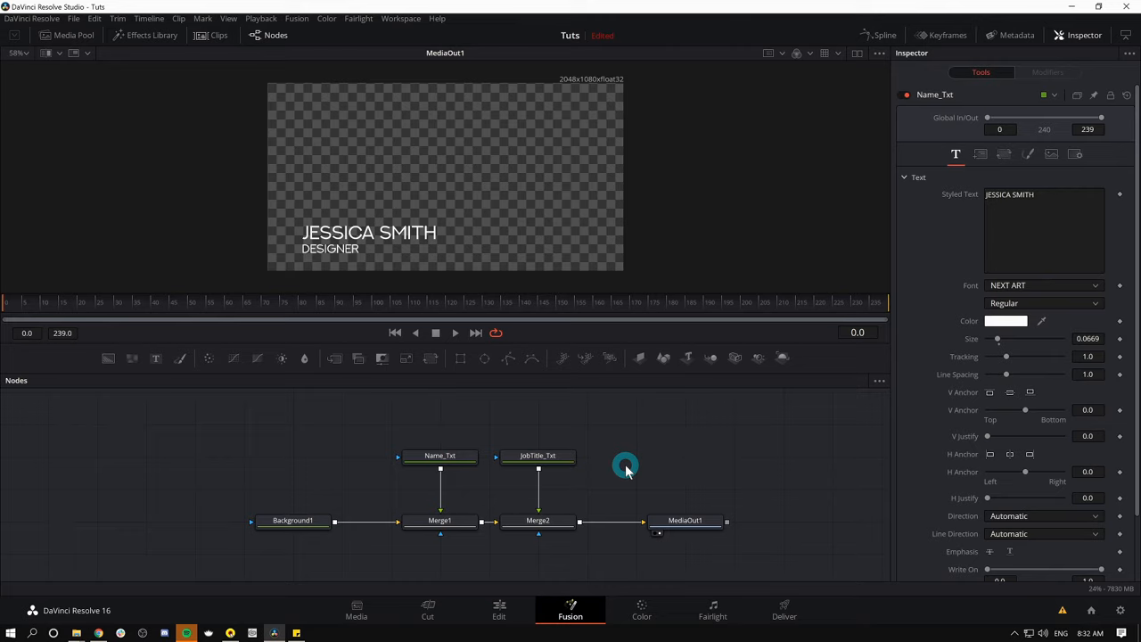
mouse_move(402, 270)
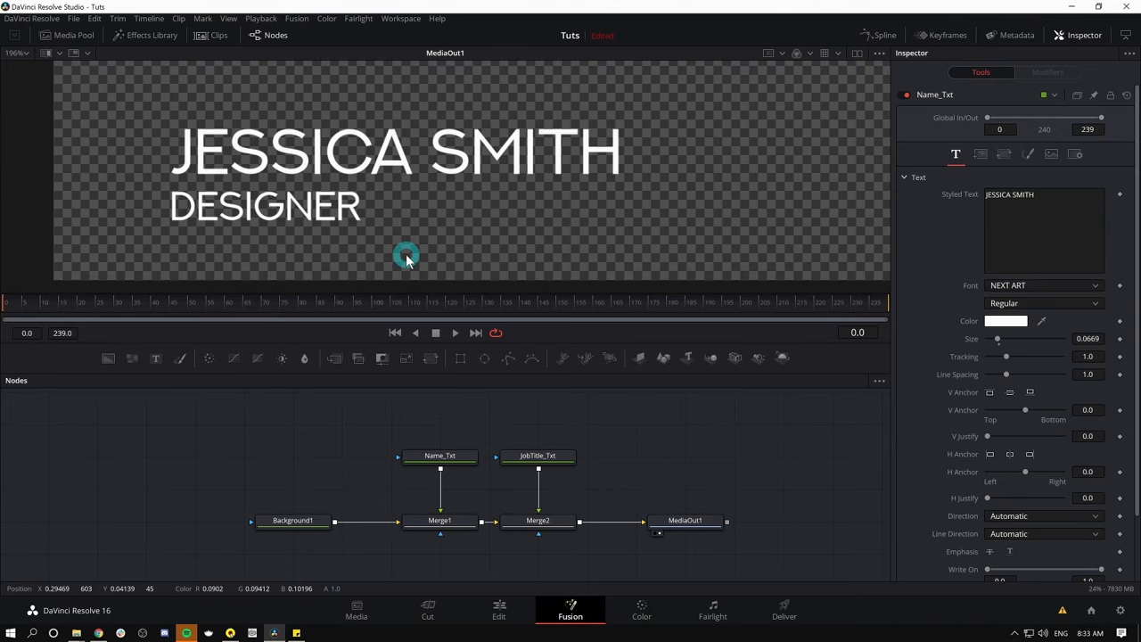
mouse_move(446, 200)
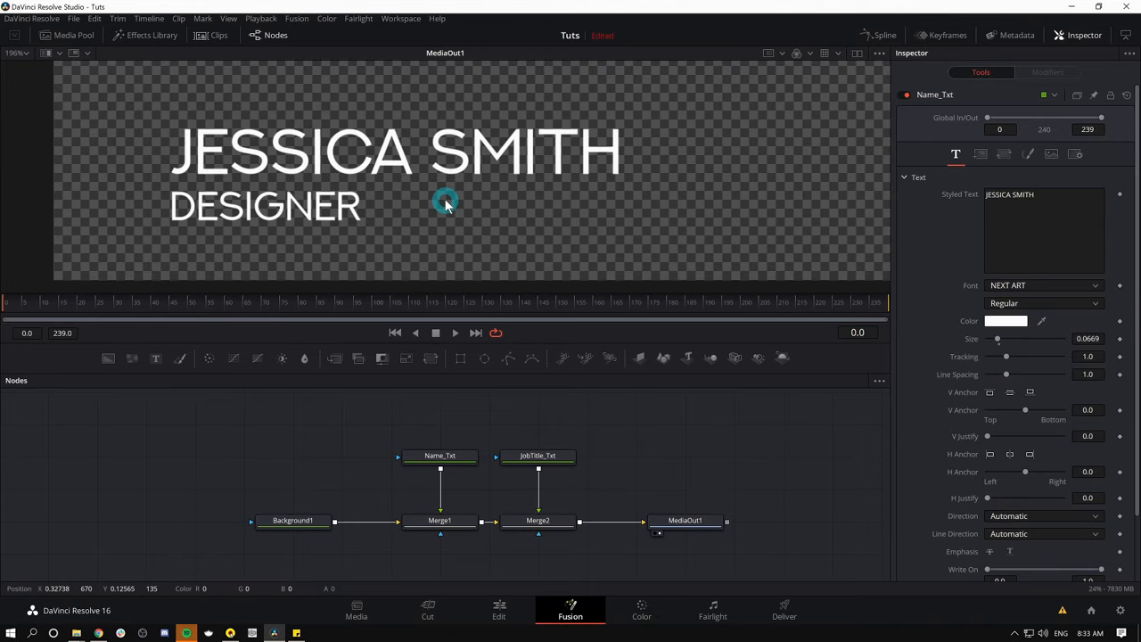
mouse_move(525, 93)
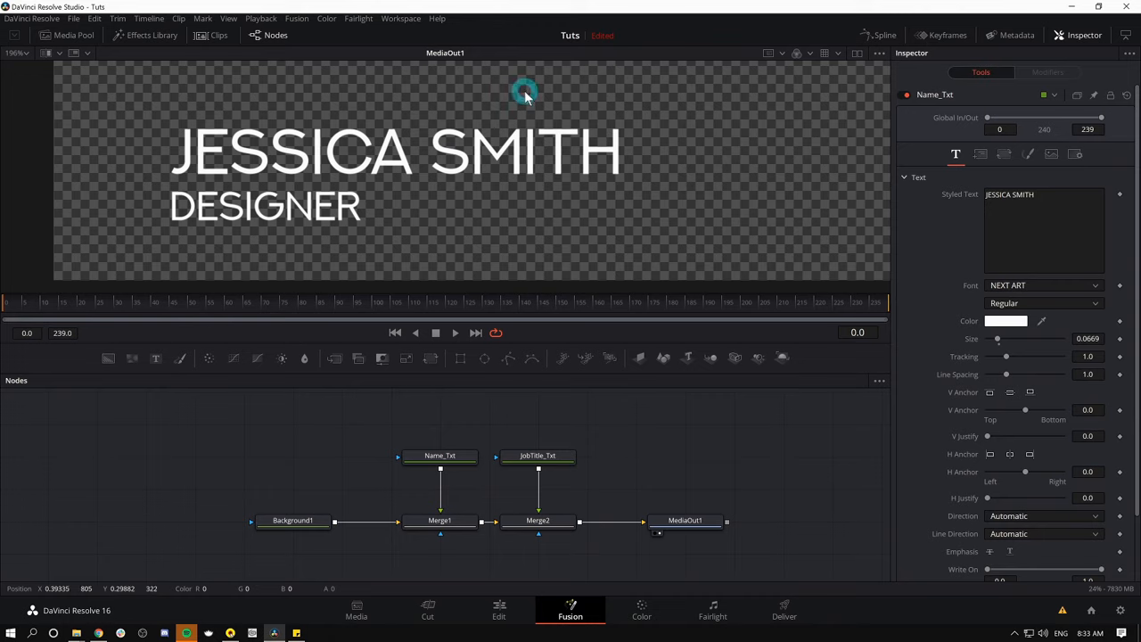
mouse_move(508, 171)
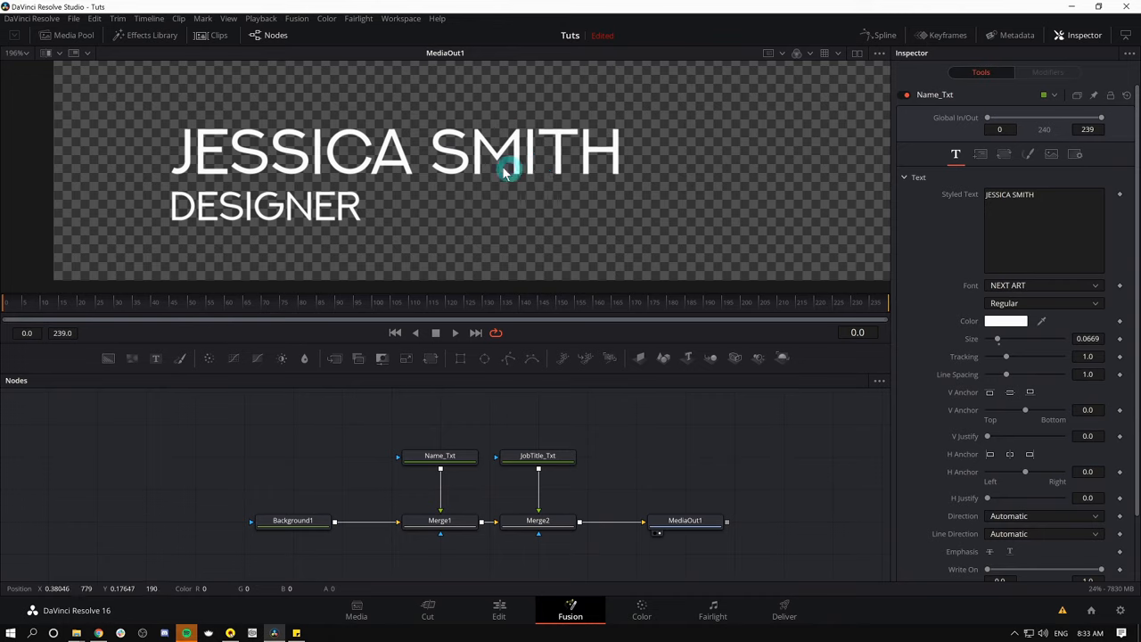
mouse_move(488, 386)
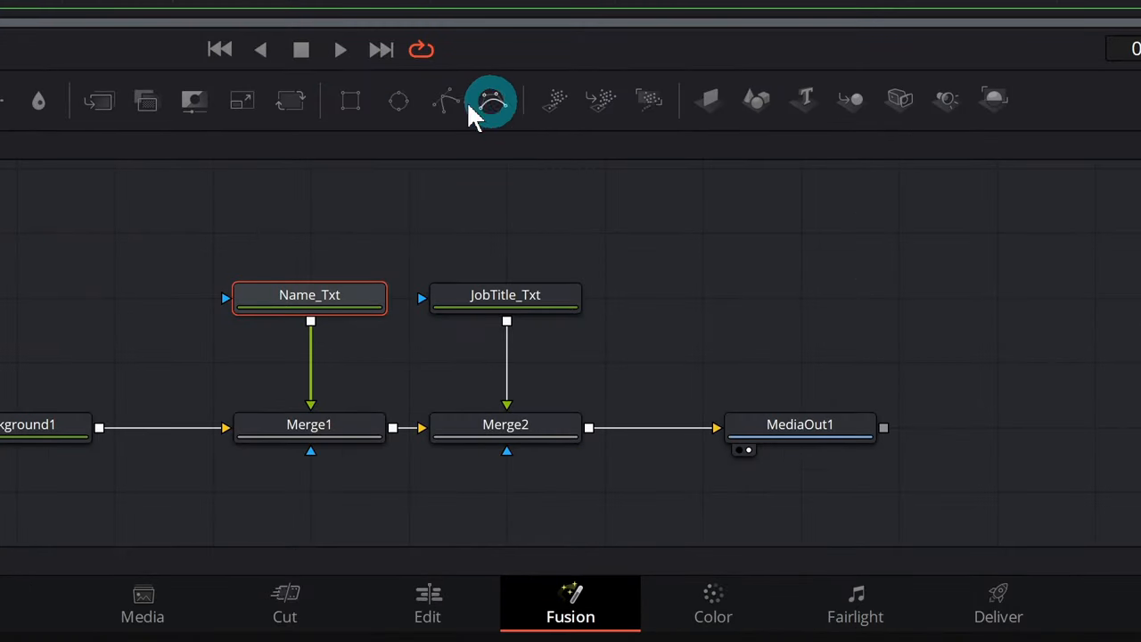
mouse_move(374, 100)
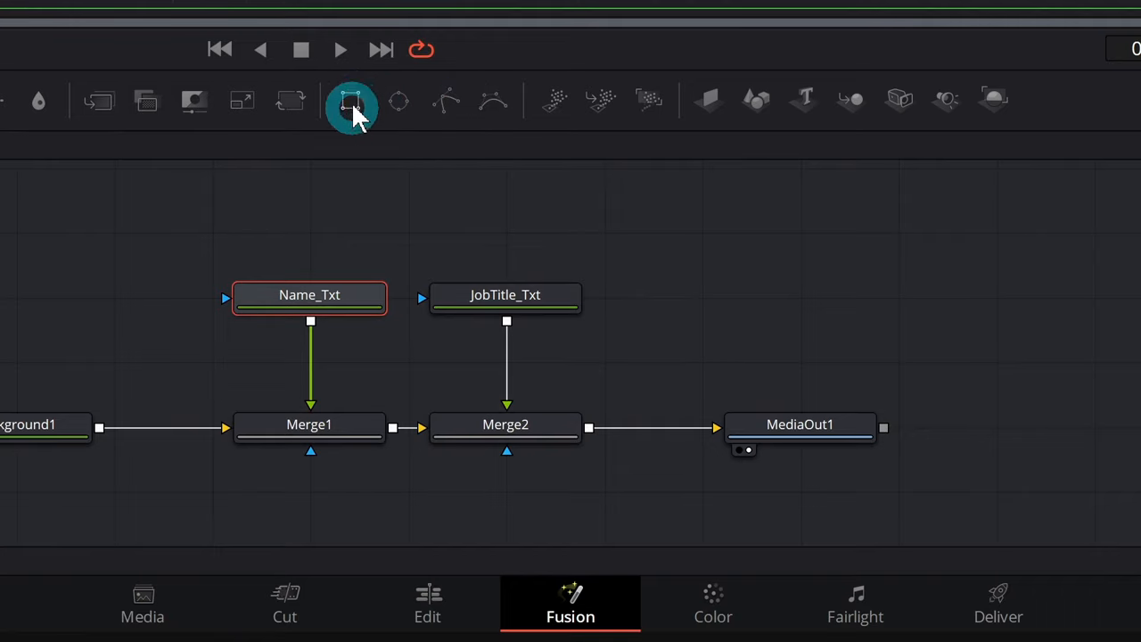
mouse_move(351, 100)
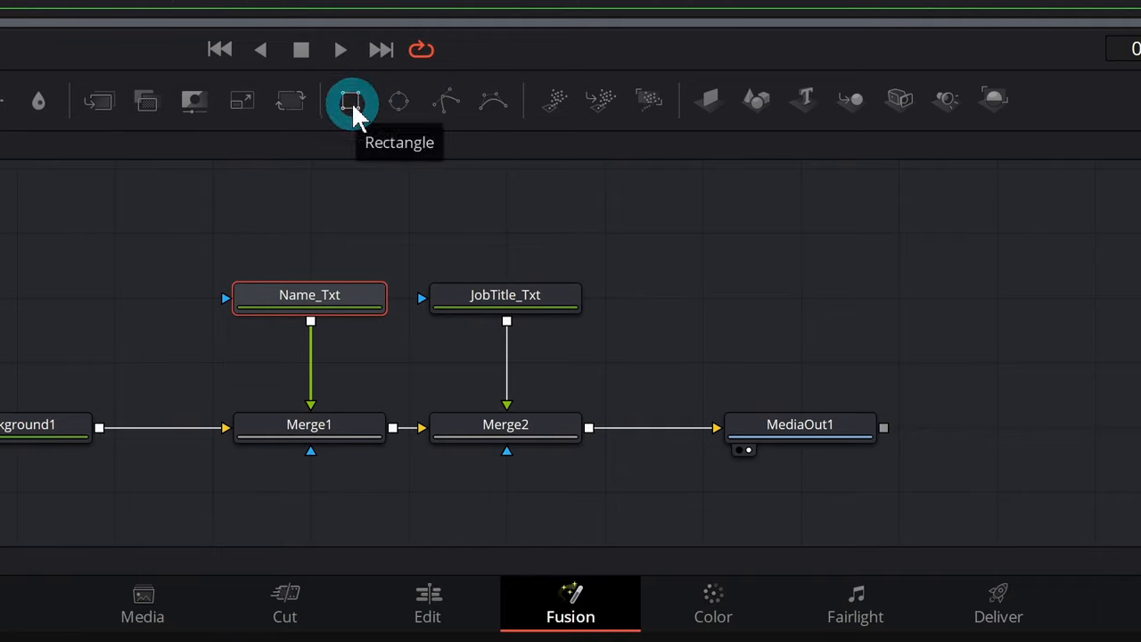
Attach a Rectangle mask to the Name_Txt node, hiding JESSICA SMITH
left_click(350, 100)
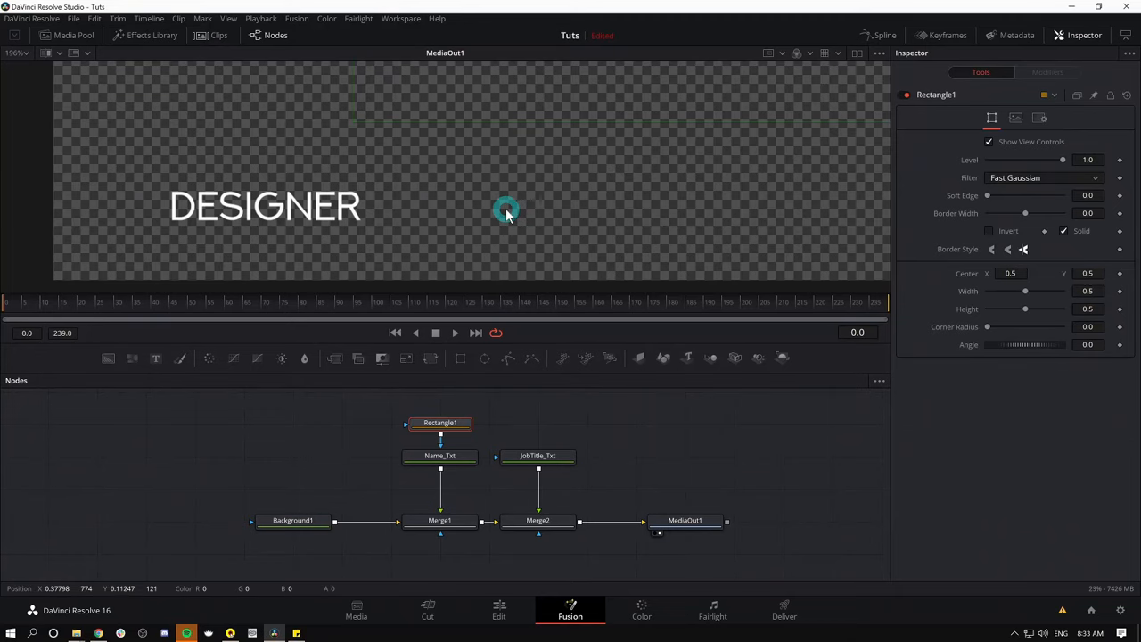
mouse_move(603, 176)
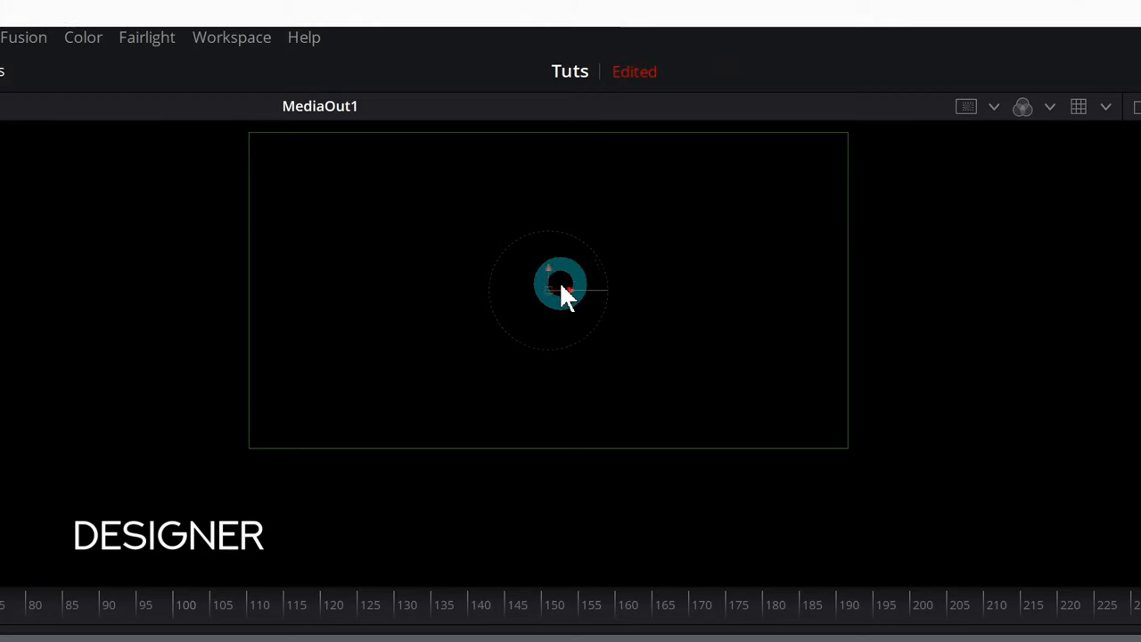
left_click_drag(560, 288, 489, 300)
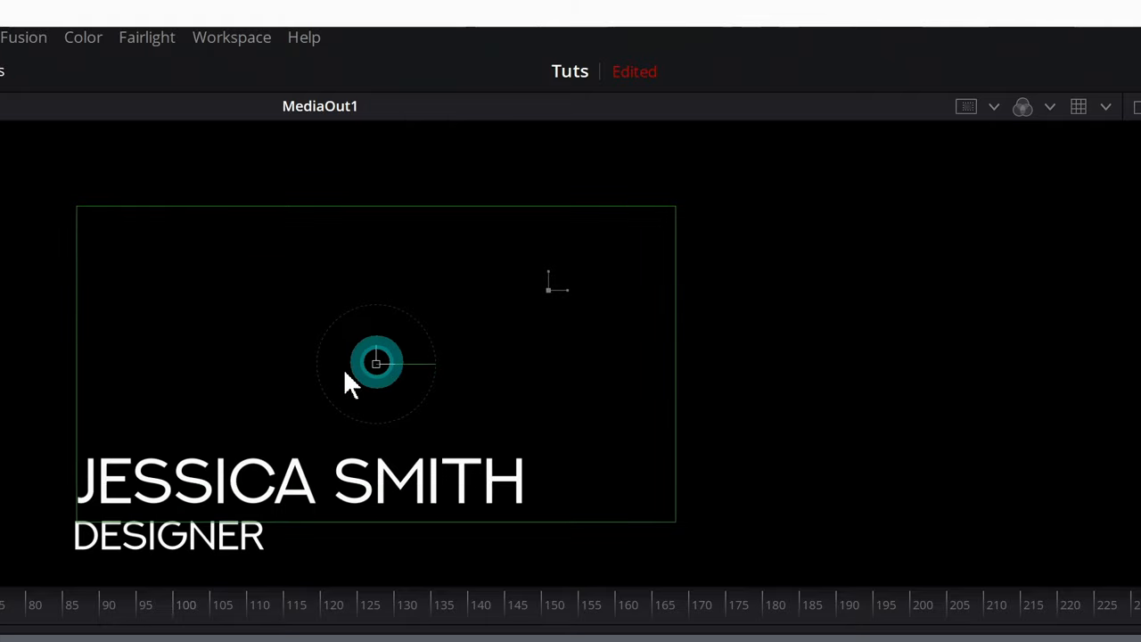
left_click_drag(374, 360, 353, 374)
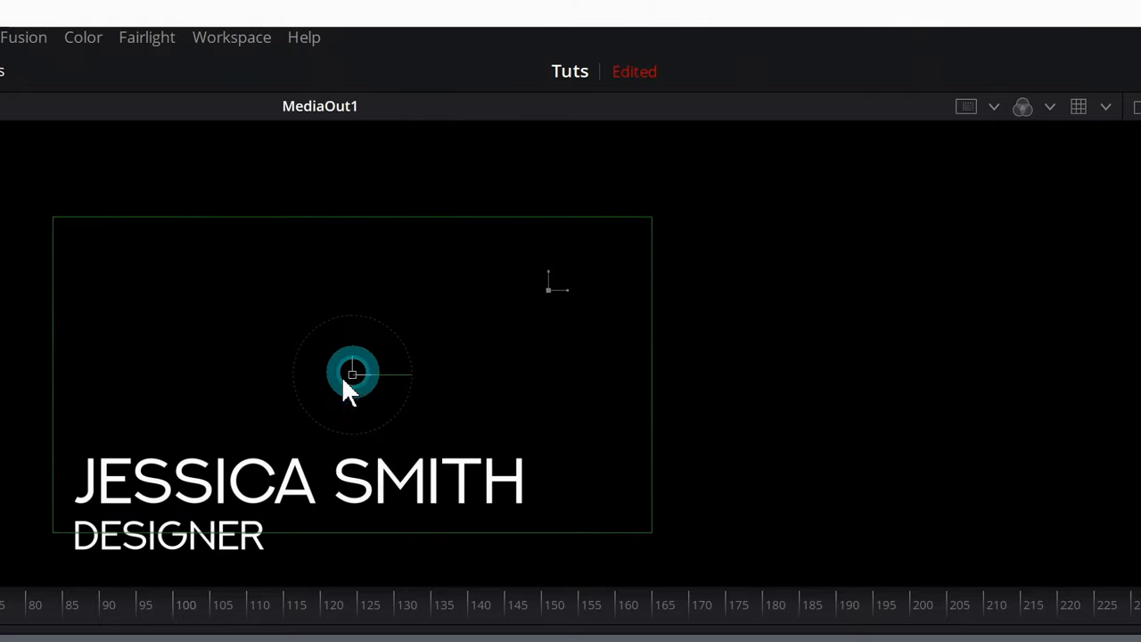
left_click_drag(353, 374, 303, 485)
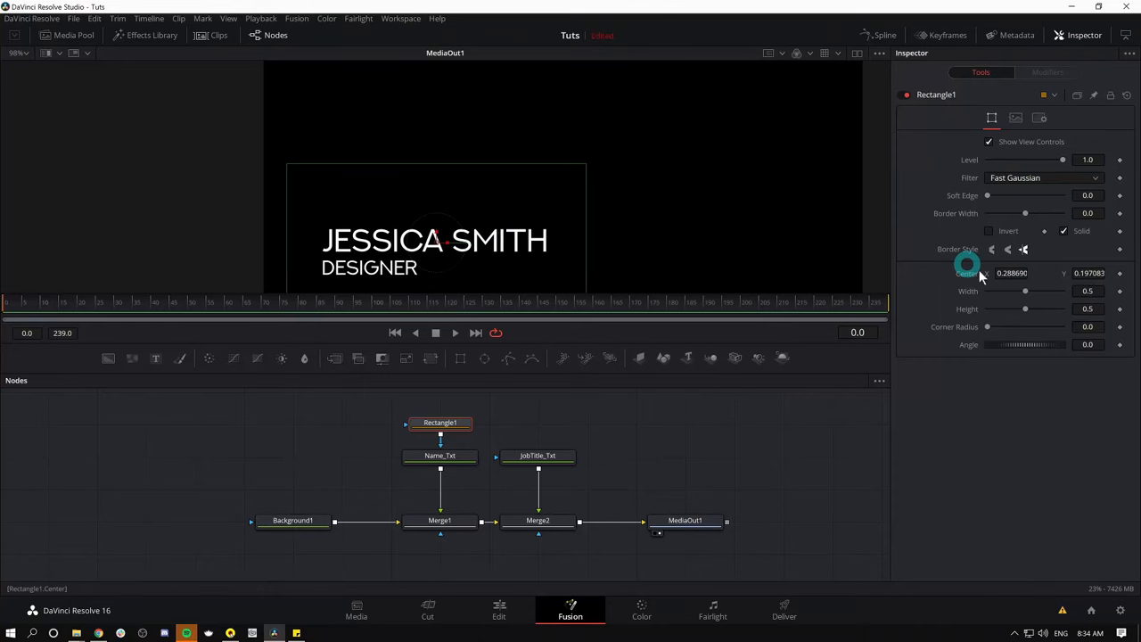
Resize the mask to a 0.402 × 0.11 strip framing JESSICA SMITH, then select Name_Txt
left_click_drag(1024, 292, 1024, 292)
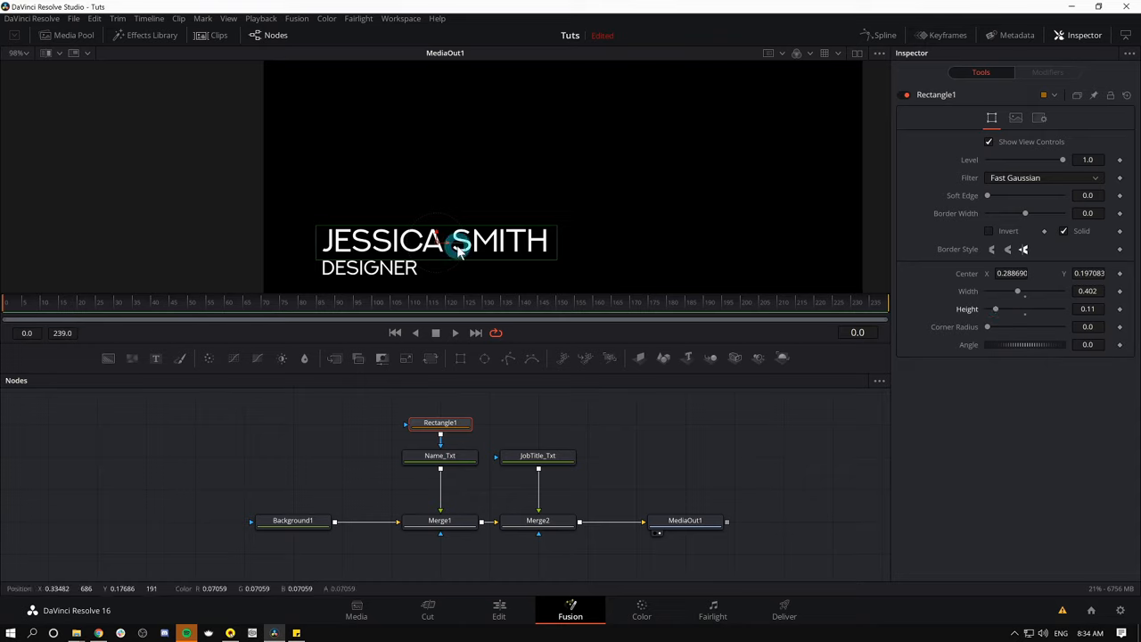
left_click_drag(454, 250, 503, 289)
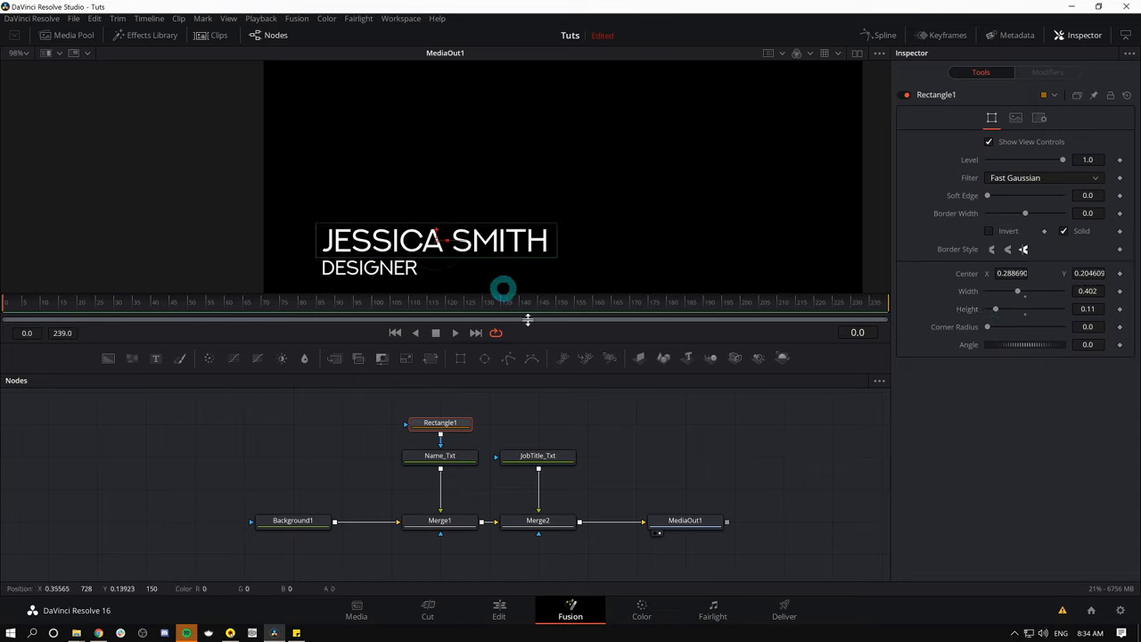
left_click(439, 423)
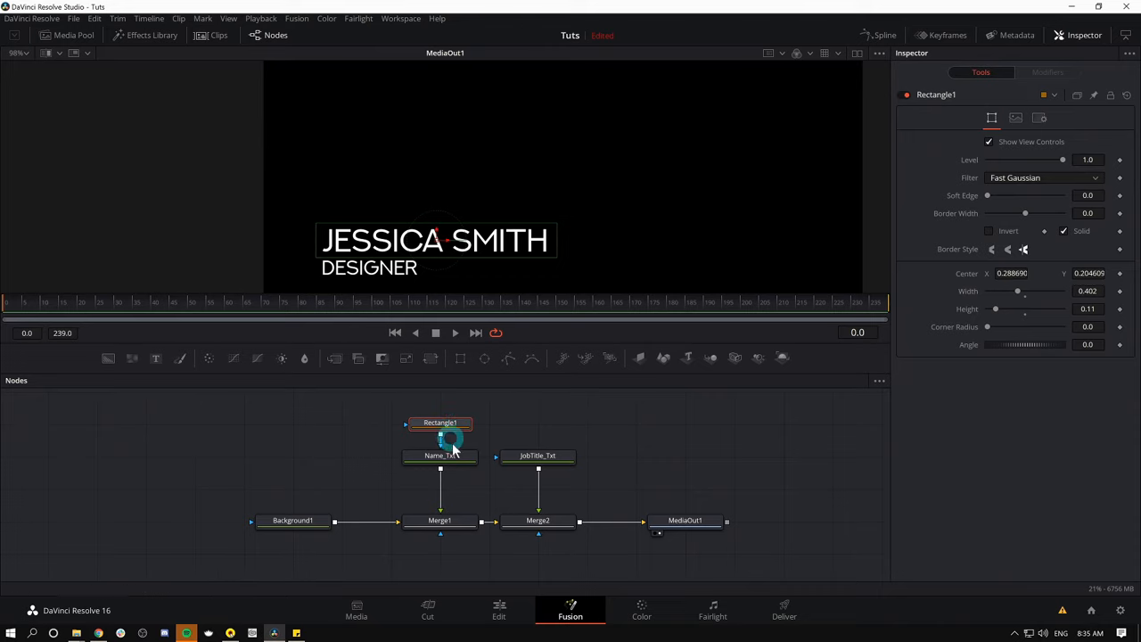
left_click(438, 456)
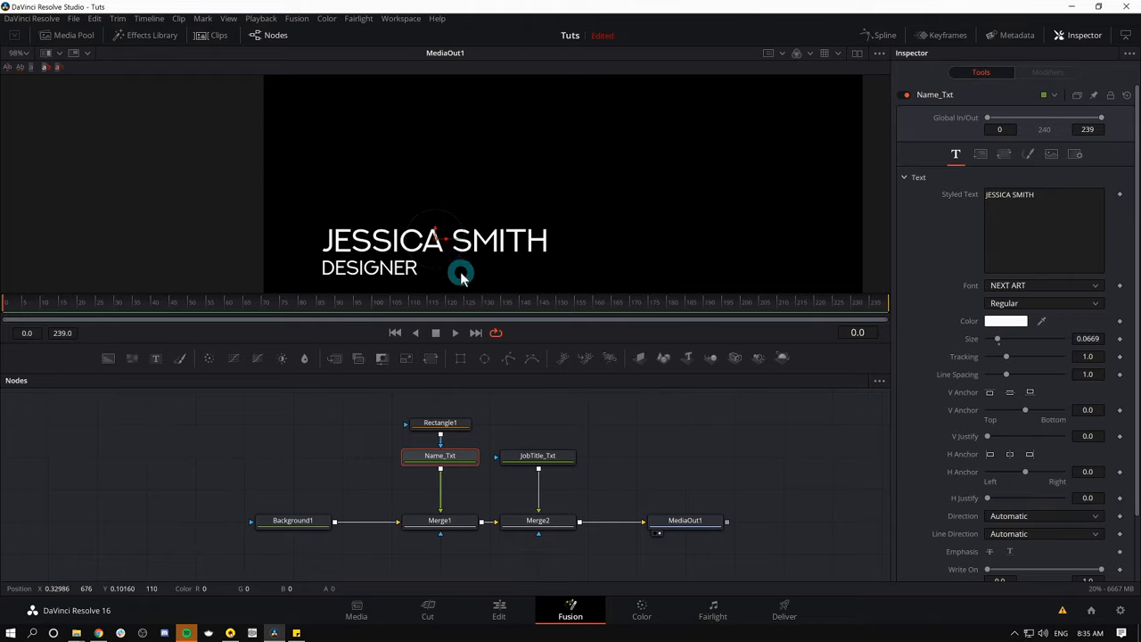
mouse_move(482, 236)
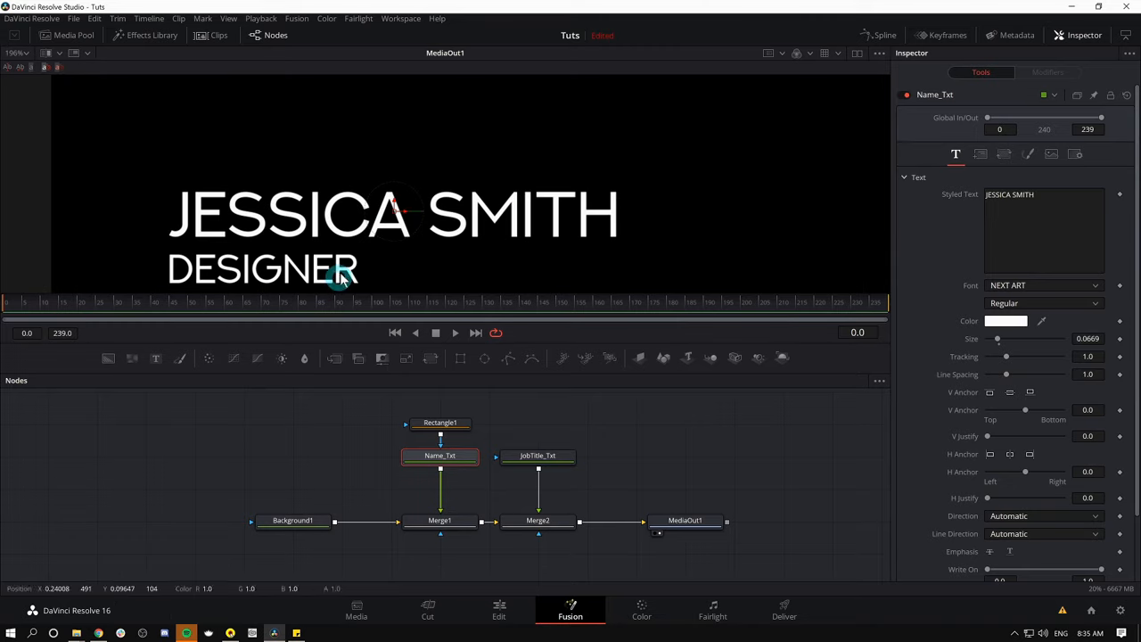
mouse_move(392, 200)
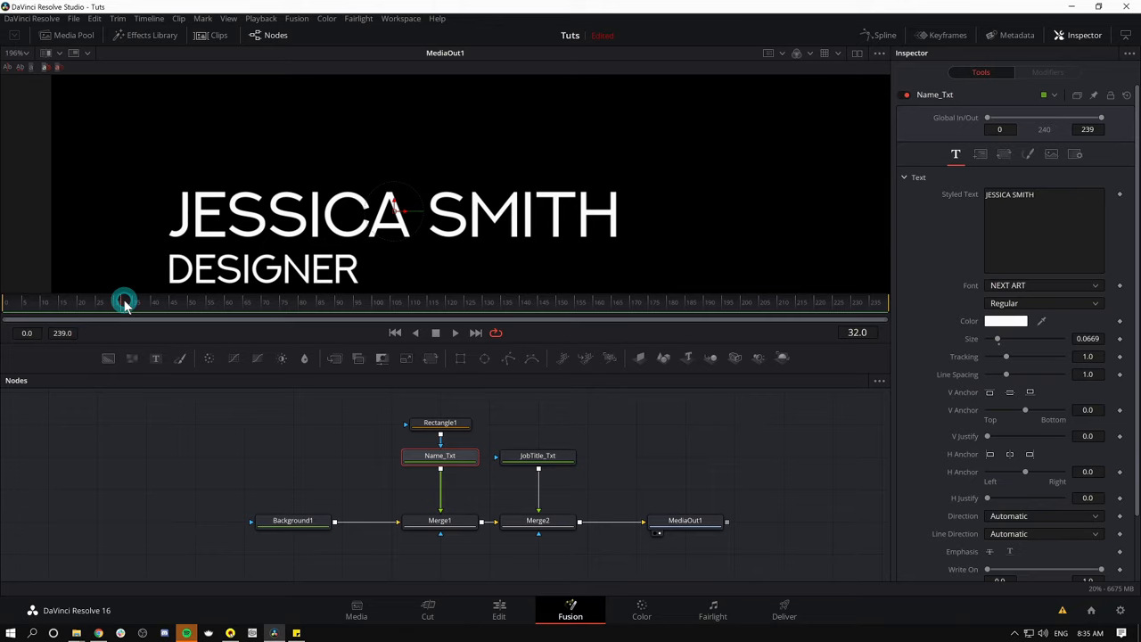
Cue the composition to frame 30 with the name text in its final position
left_click_drag(125, 302, 114, 301)
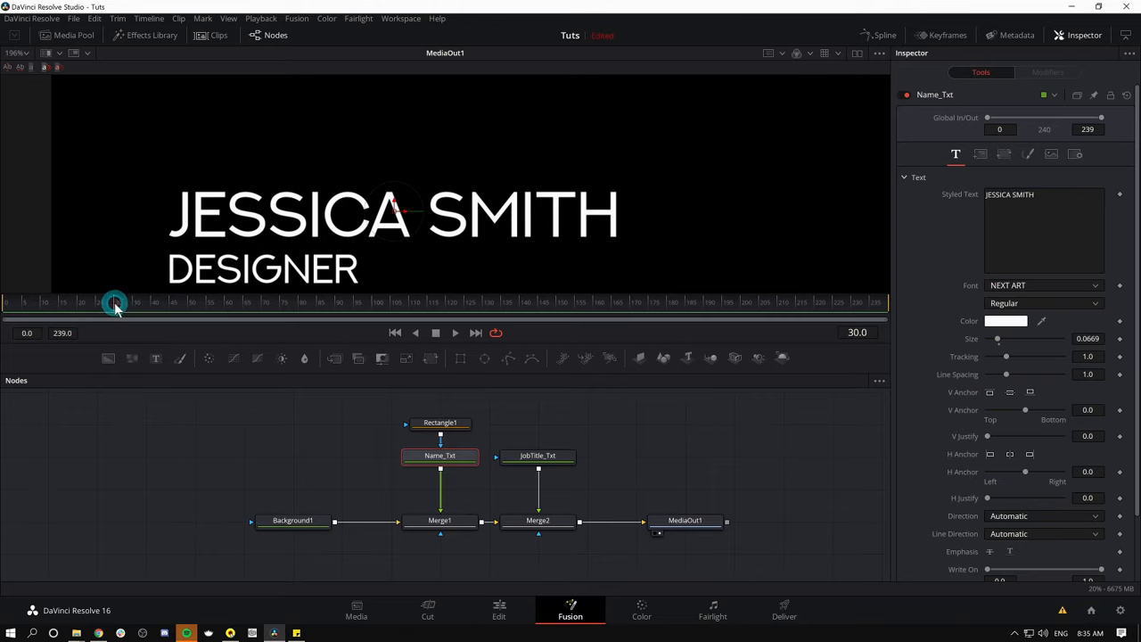
left_click(439, 456)
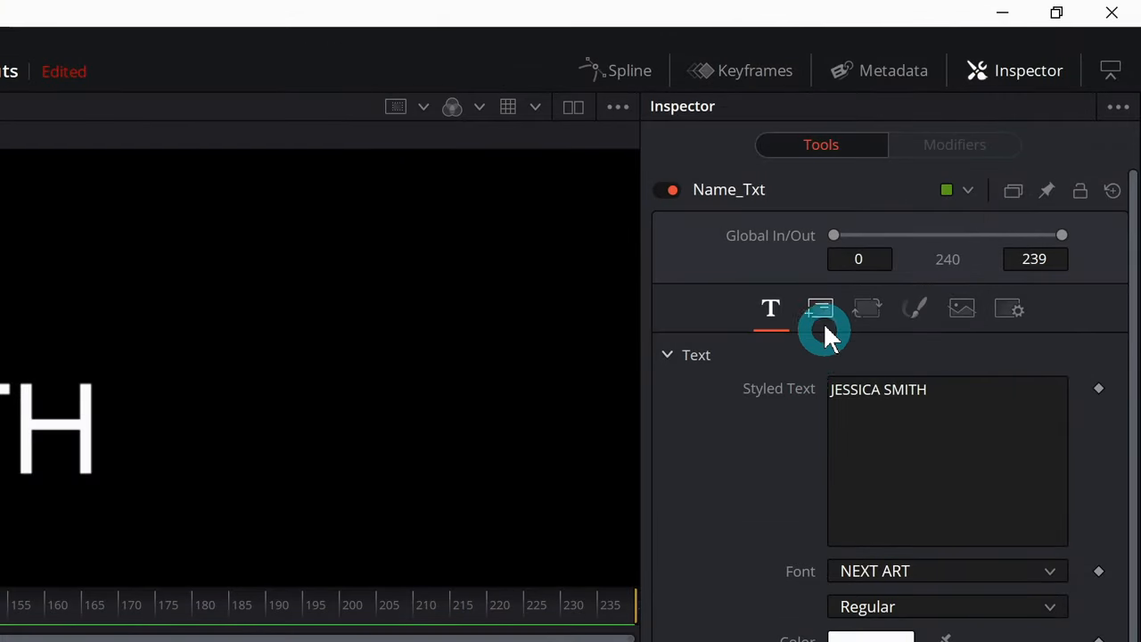
Keyframe the name's Layout Center so it starts hidden above the mask at frame 0 and preview the drop-in
left_click(819, 309)
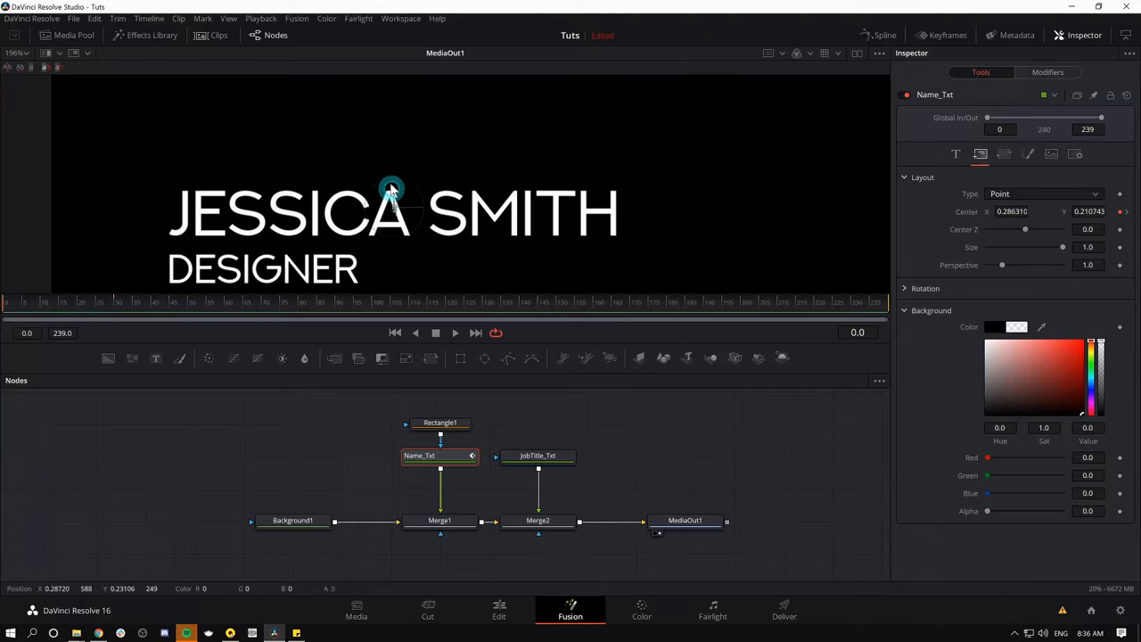
left_click_drag(390, 187, 390, 141)
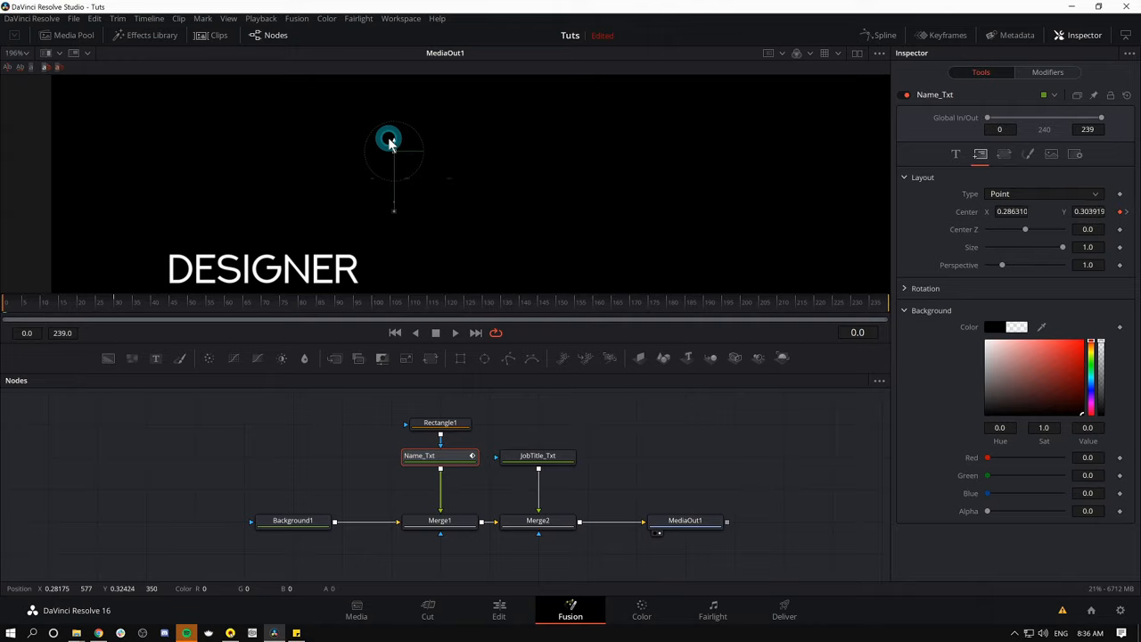
left_click_drag(389, 140, 394, 136)
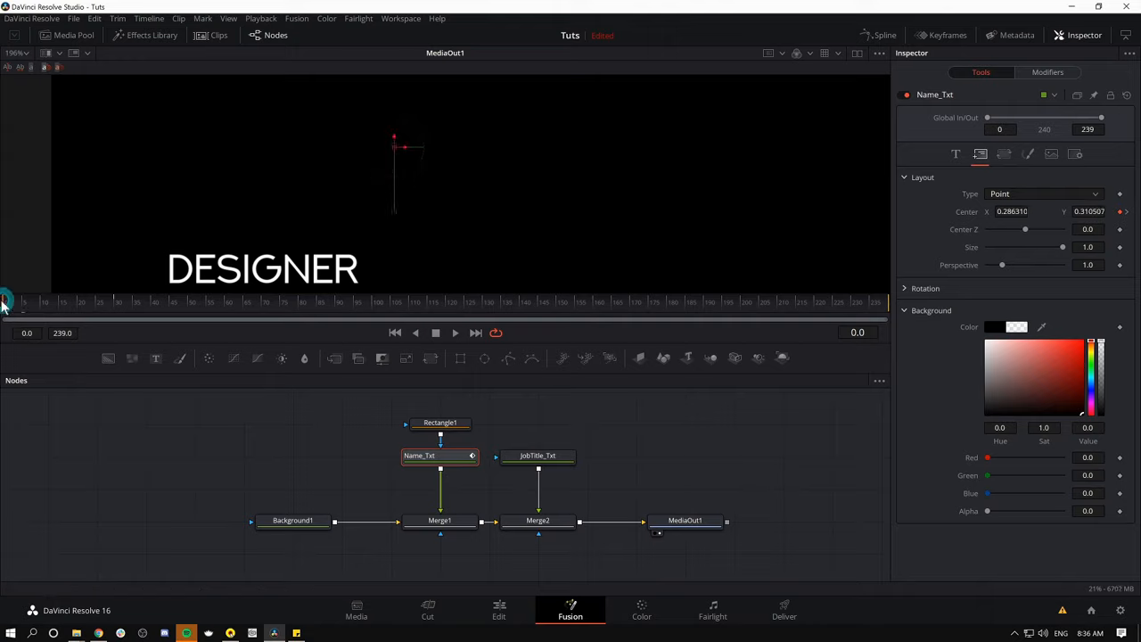
left_click(455, 333)
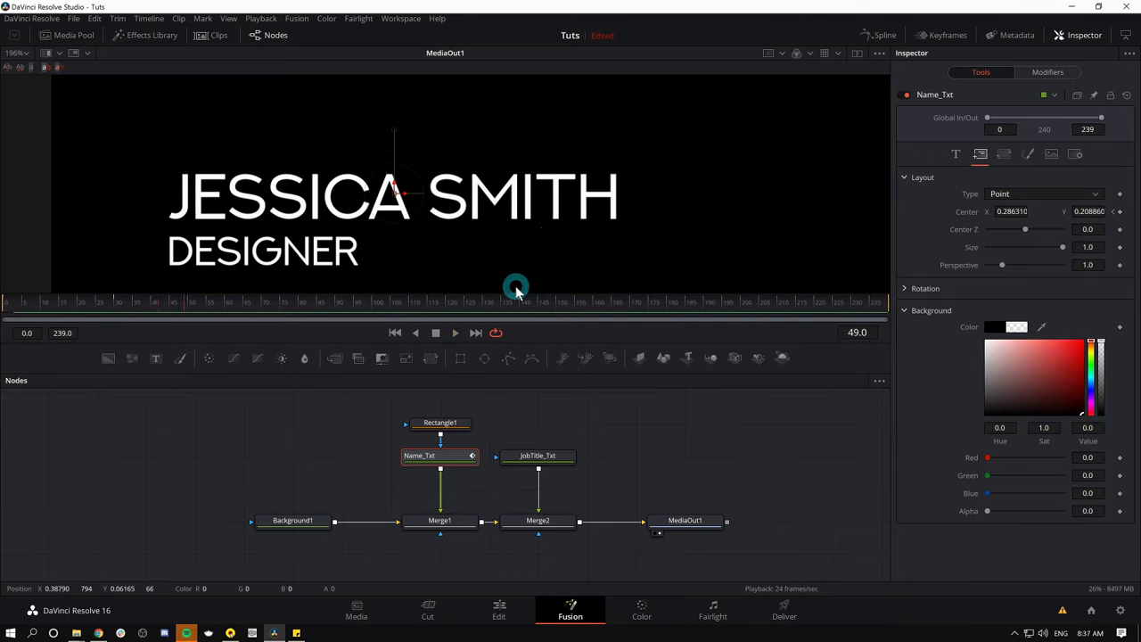
Select the Rectangle1 node to show its settings in the Inspector
left_click(438, 422)
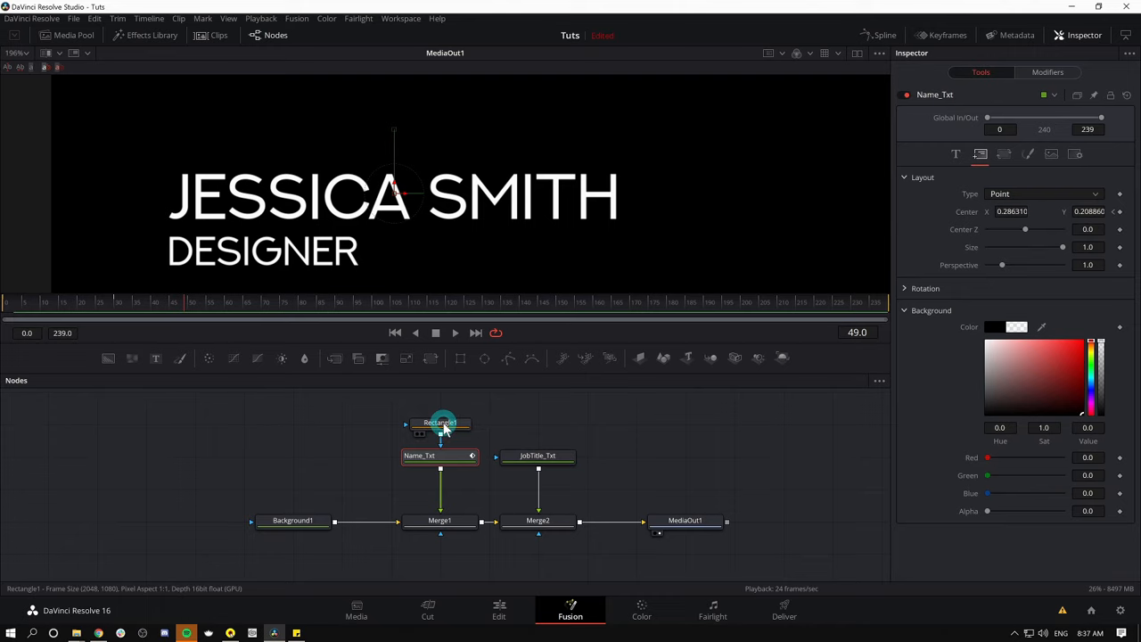
left_click(439, 421)
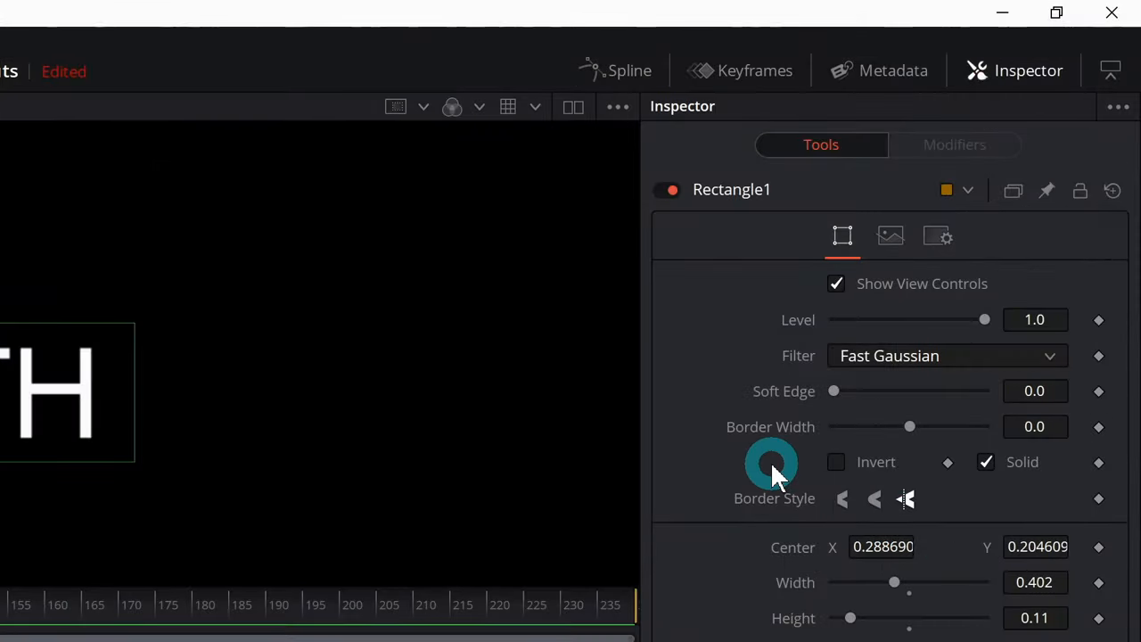
mouse_move(818, 521)
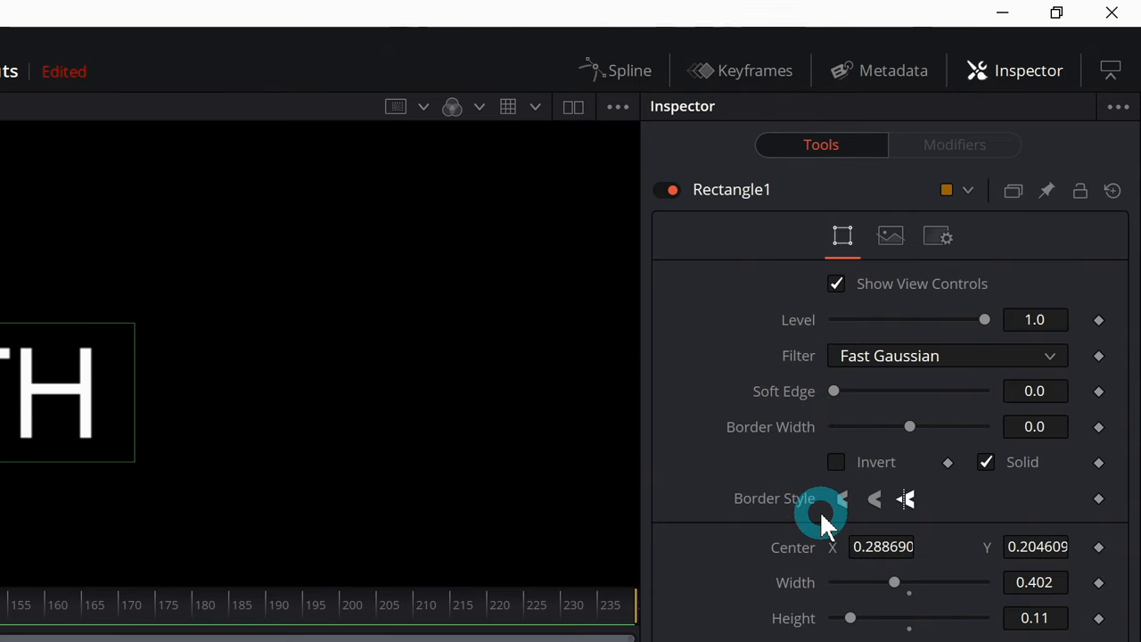